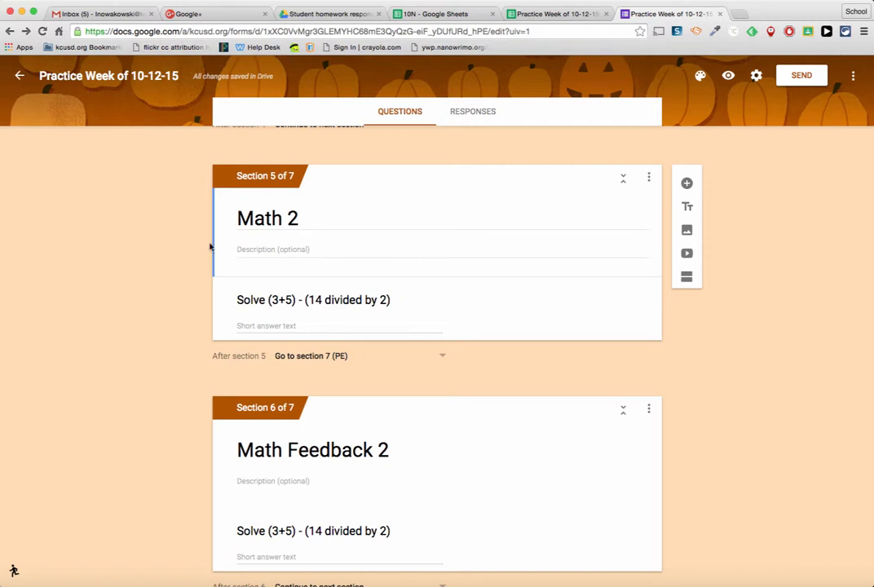
mouse_move(168, 227)
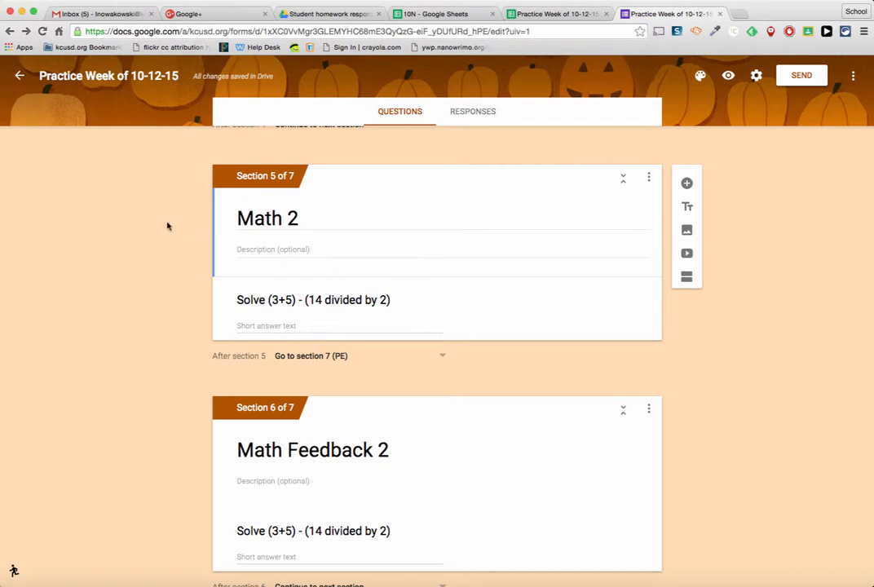
mouse_move(170, 312)
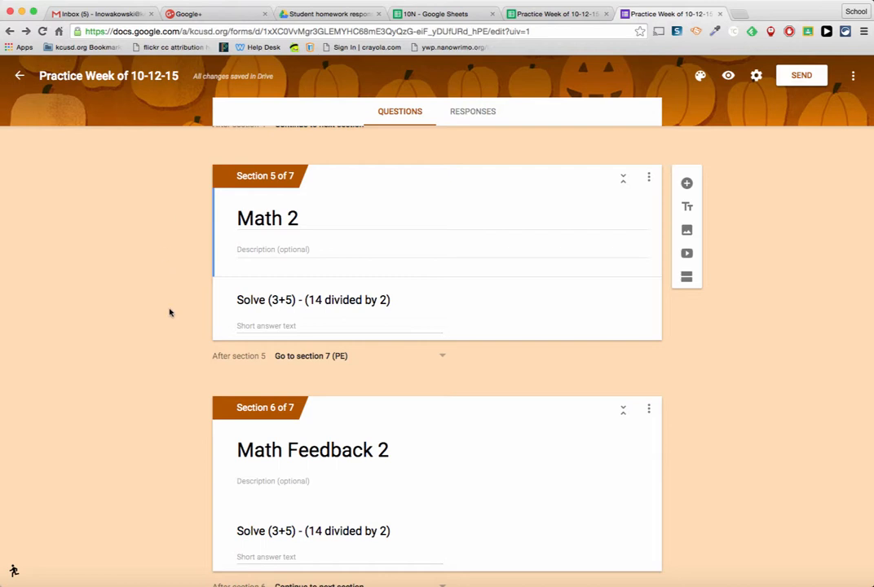
mouse_move(198, 155)
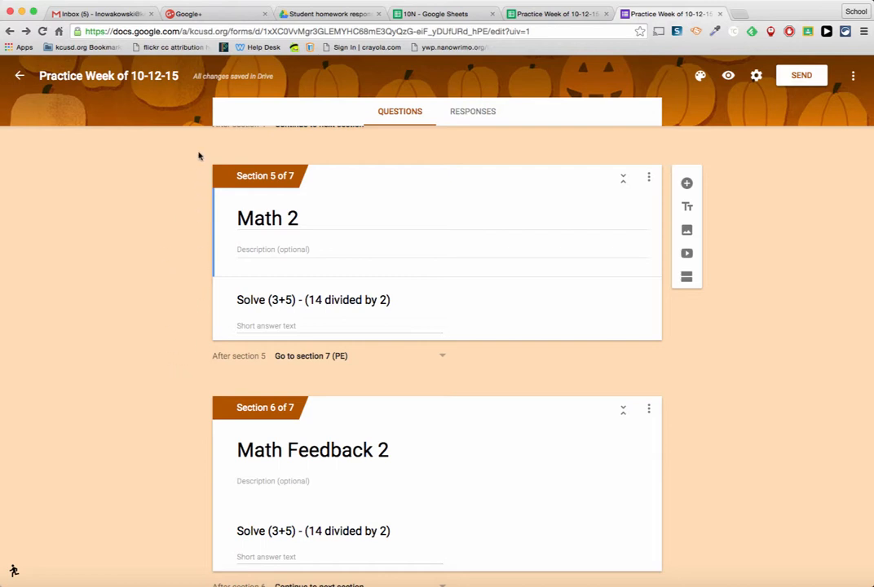
mouse_move(229, 148)
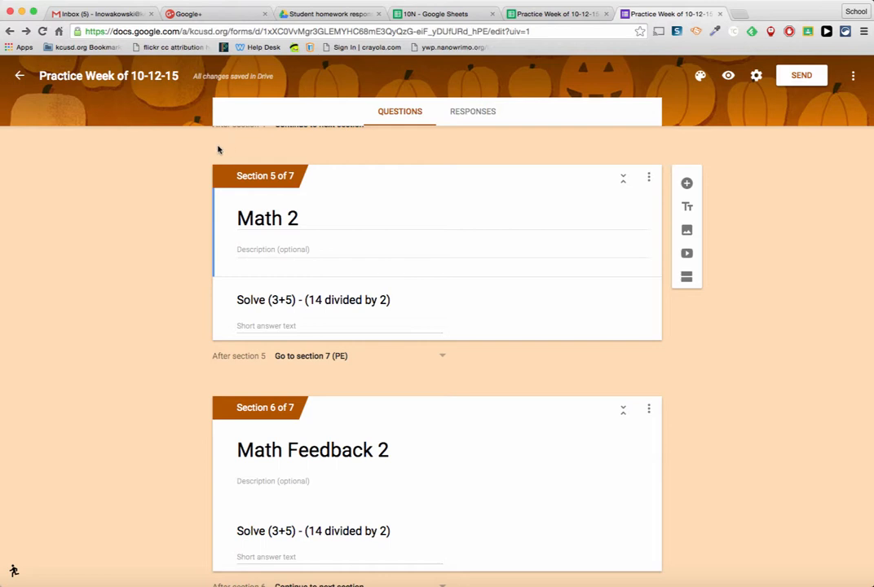
mouse_move(262, 281)
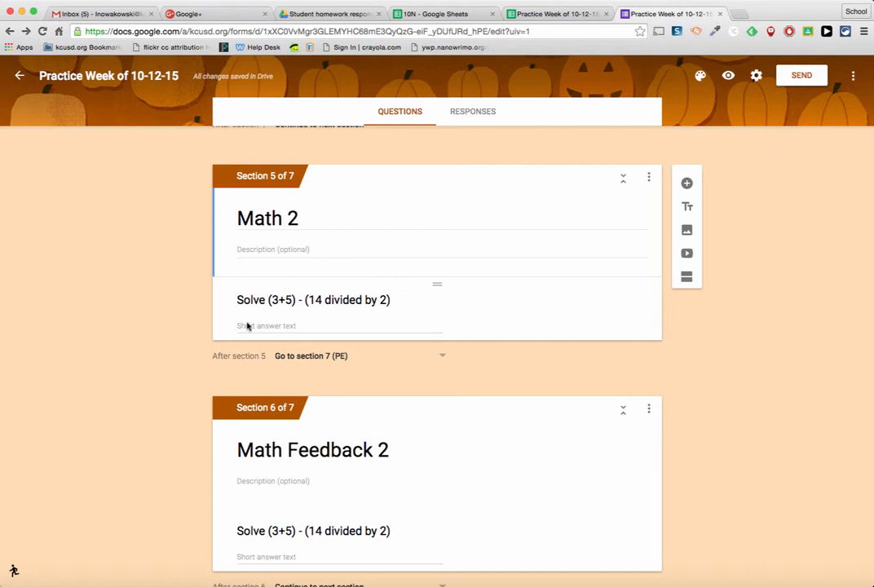
mouse_move(301, 361)
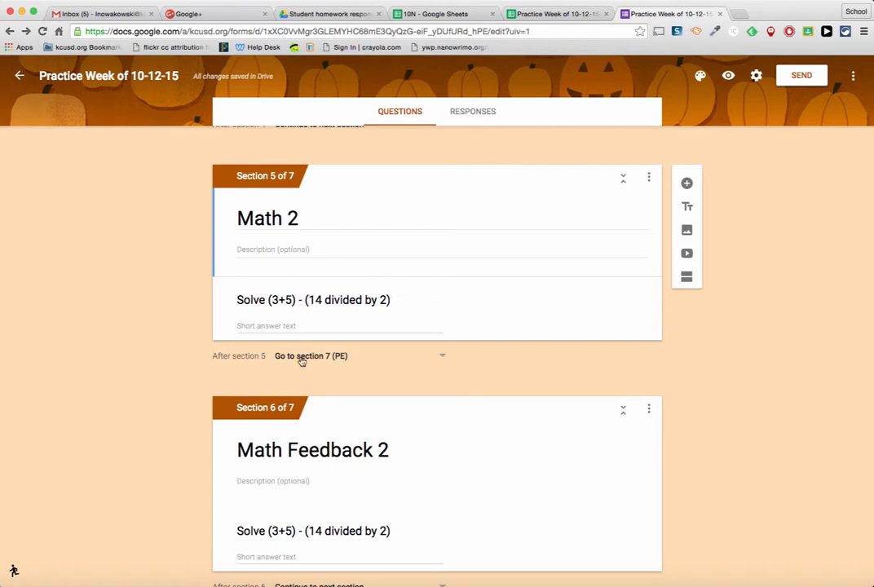
mouse_move(275, 455)
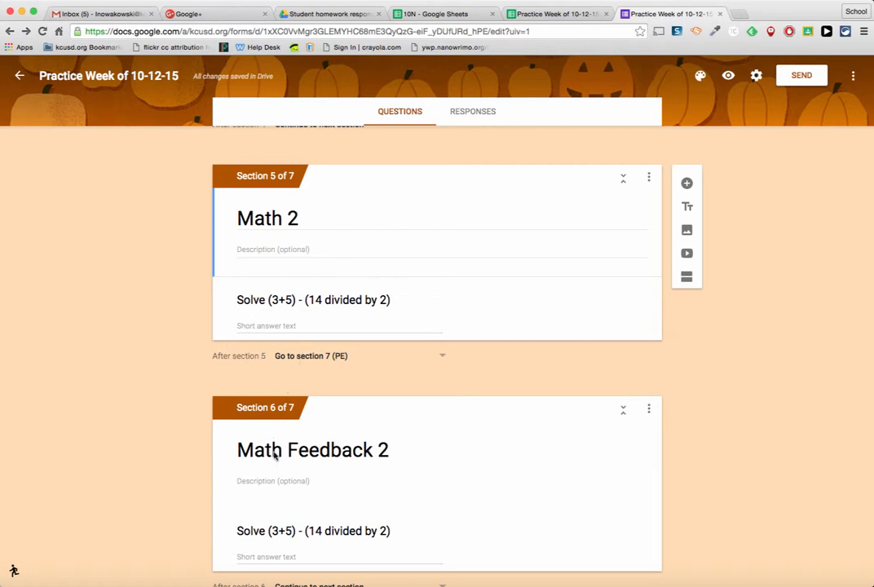
mouse_move(171, 456)
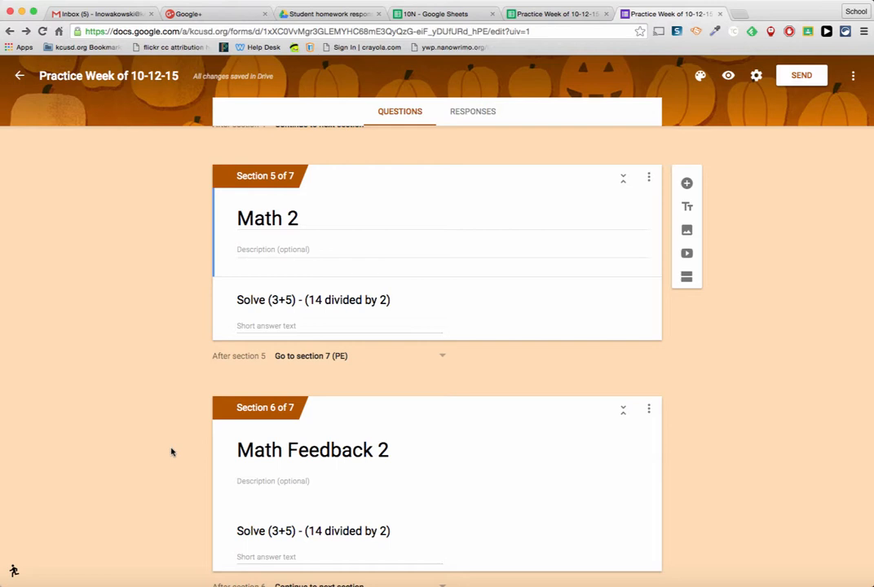
mouse_move(181, 372)
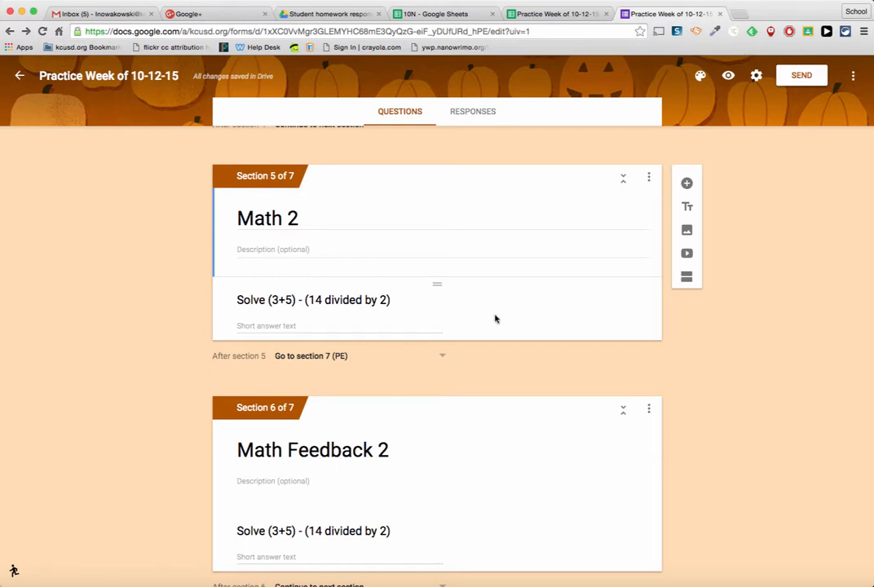
mouse_move(435, 288)
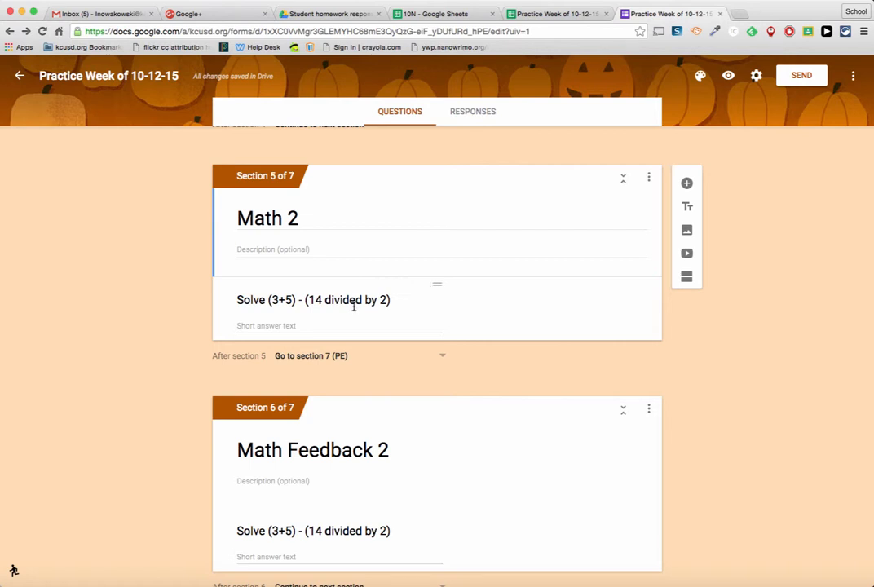
Step: Duplicate the Solve question in the Math 2 section, then delete the copy
click(312, 299)
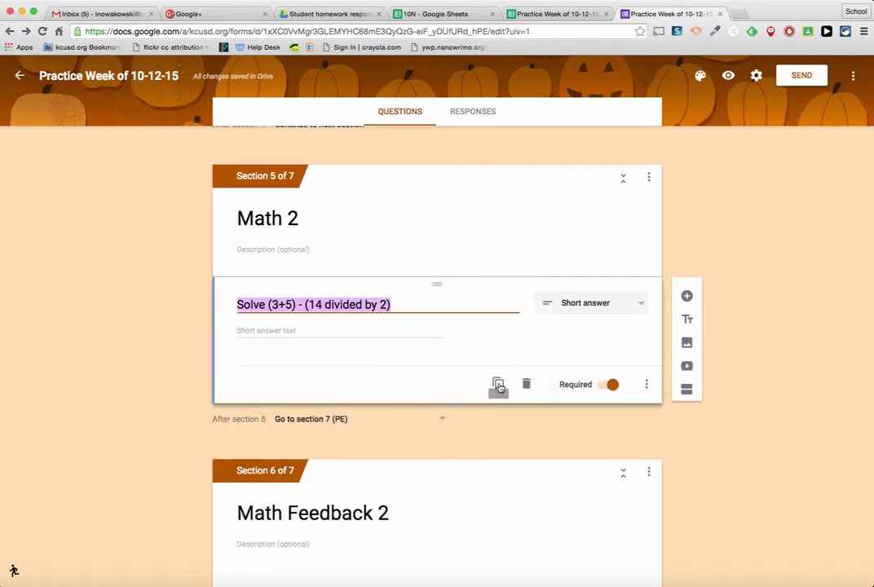
click(498, 384)
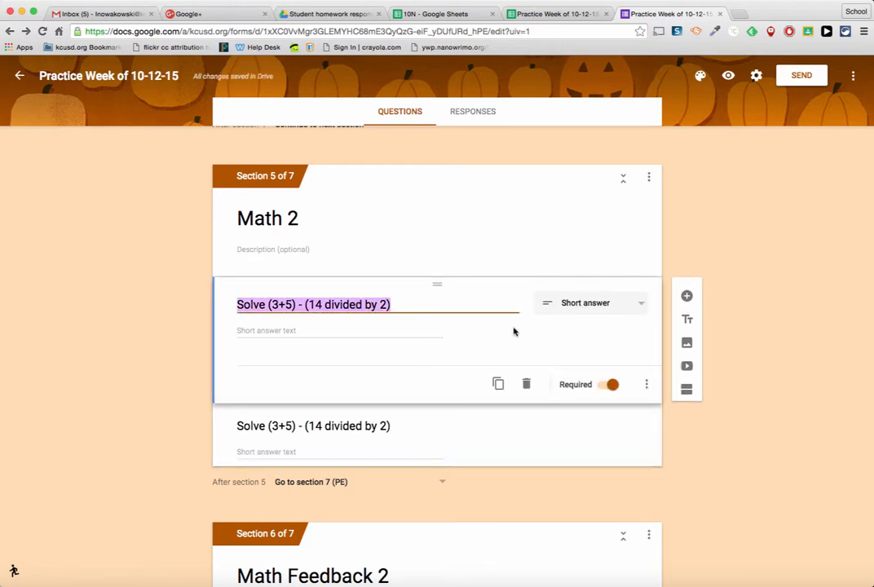
click(527, 383)
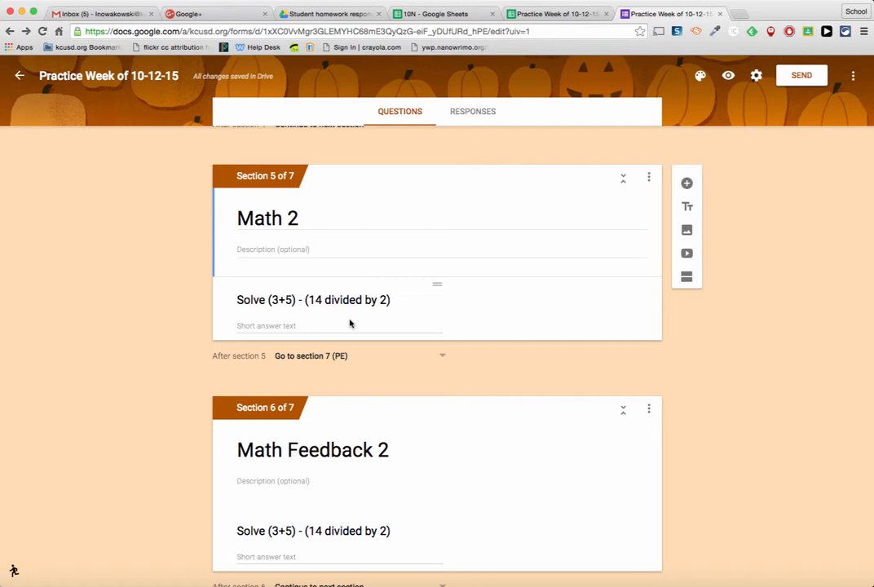
Step: In the Practice Week of 10-12-15 responses sheet, open the installed add-ons list showing rowCall
click(326, 248)
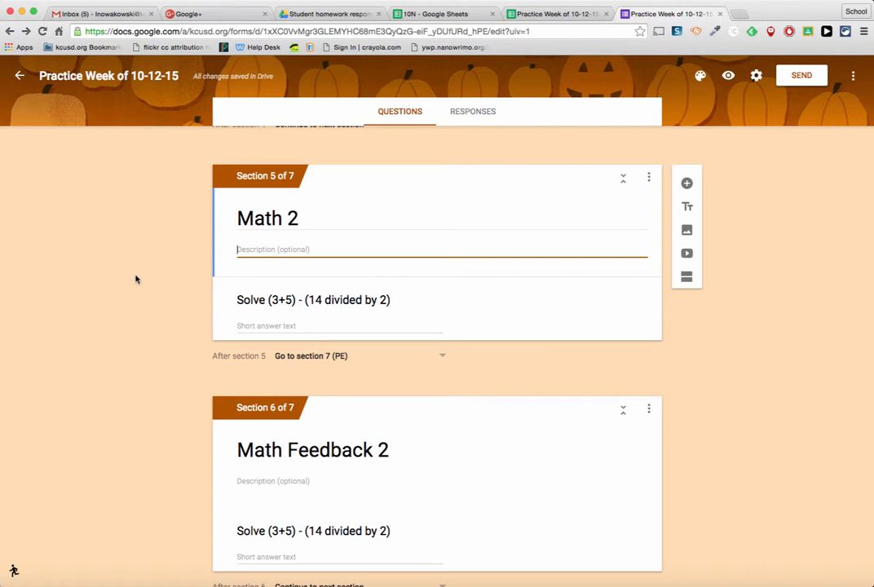
scroll(down, 3)
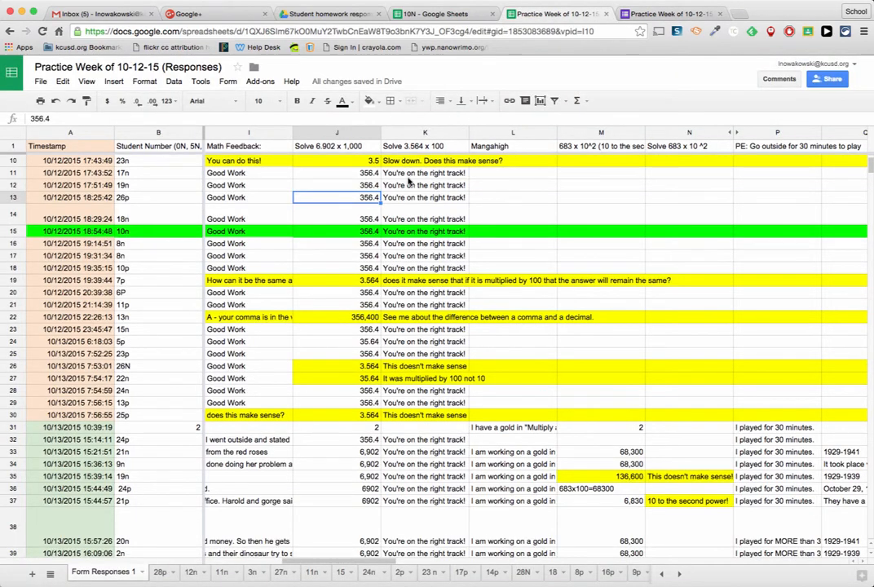
mouse_move(166, 348)
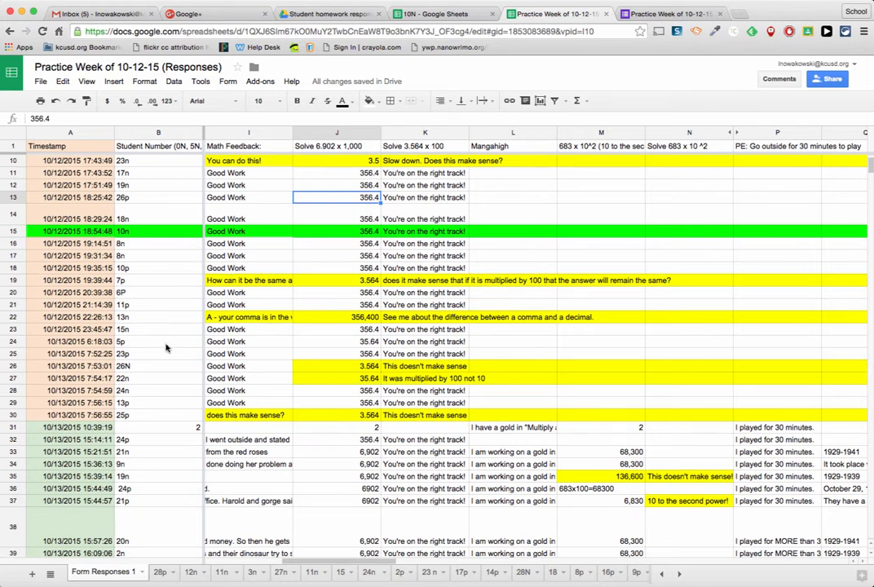
mouse_move(165, 348)
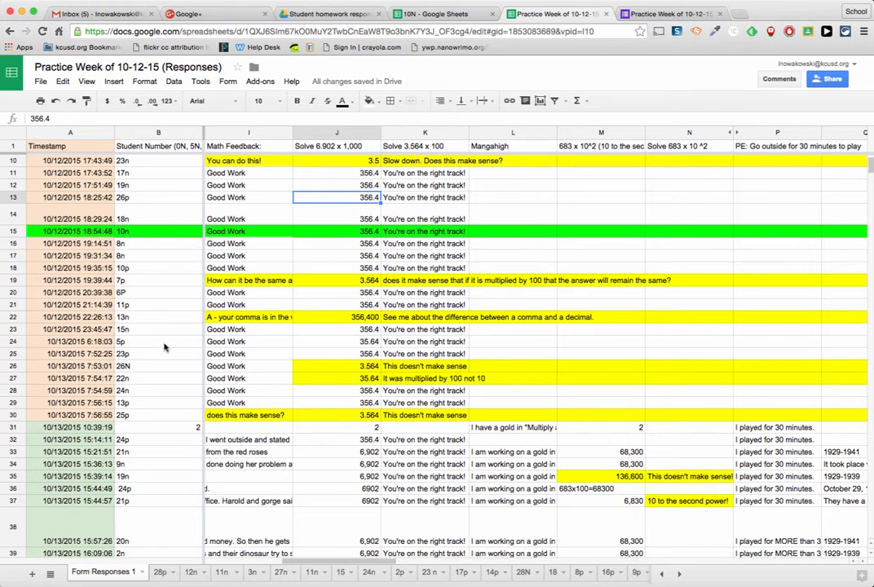
mouse_move(184, 262)
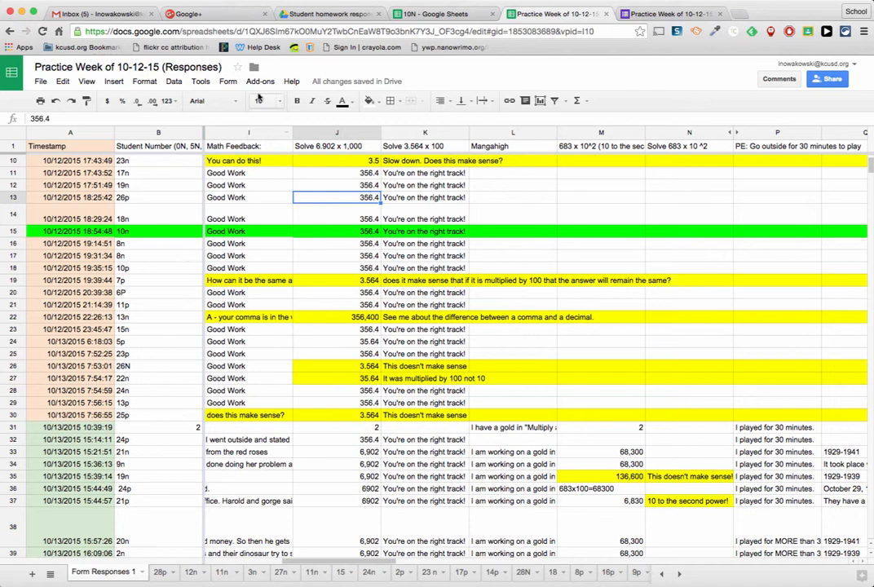
click(259, 80)
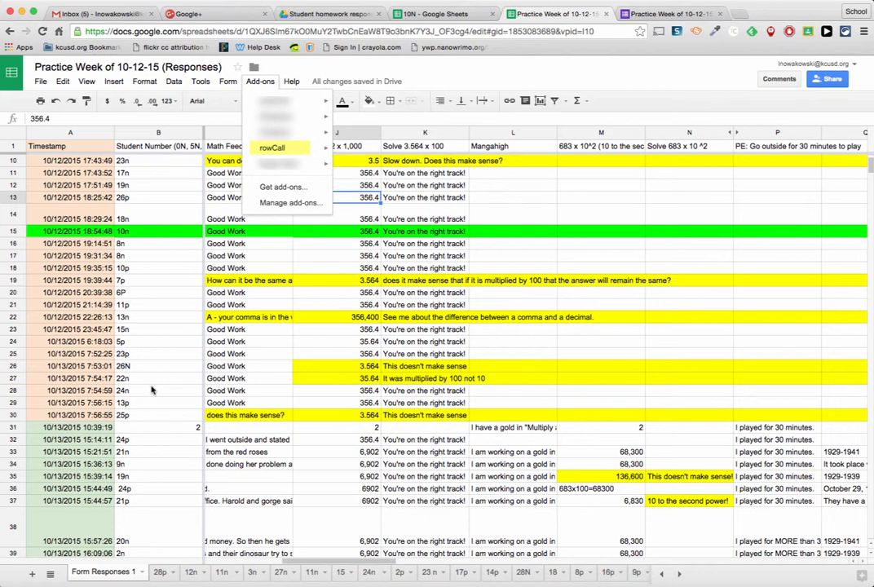
mouse_move(154, 268)
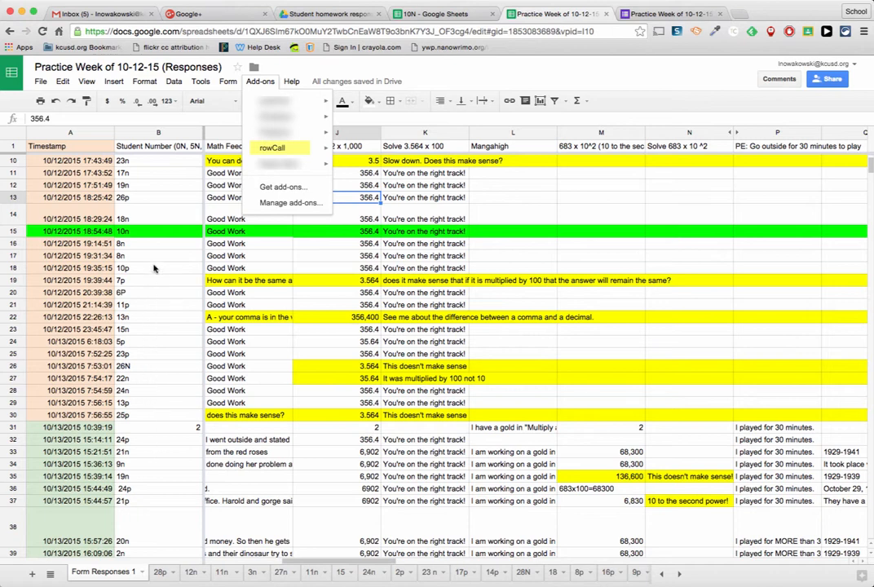
mouse_move(153, 371)
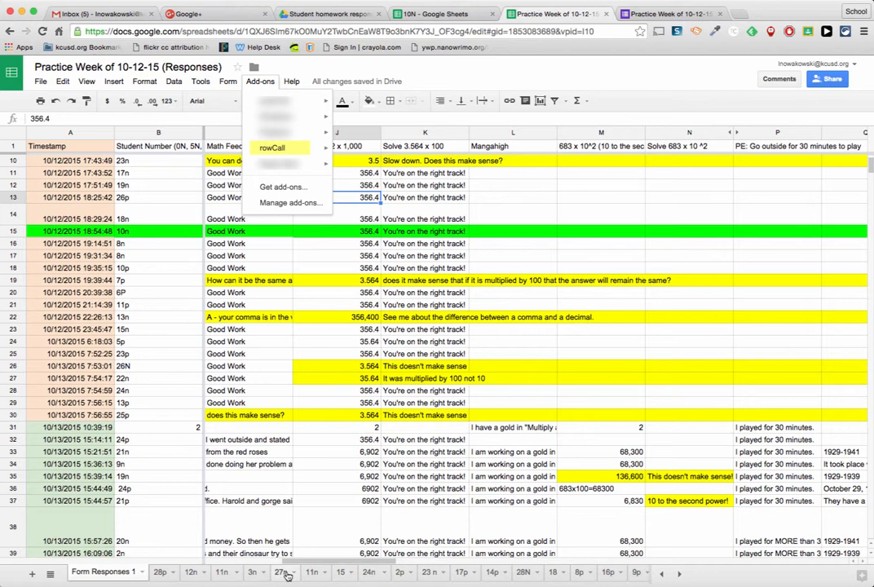
mouse_move(338, 516)
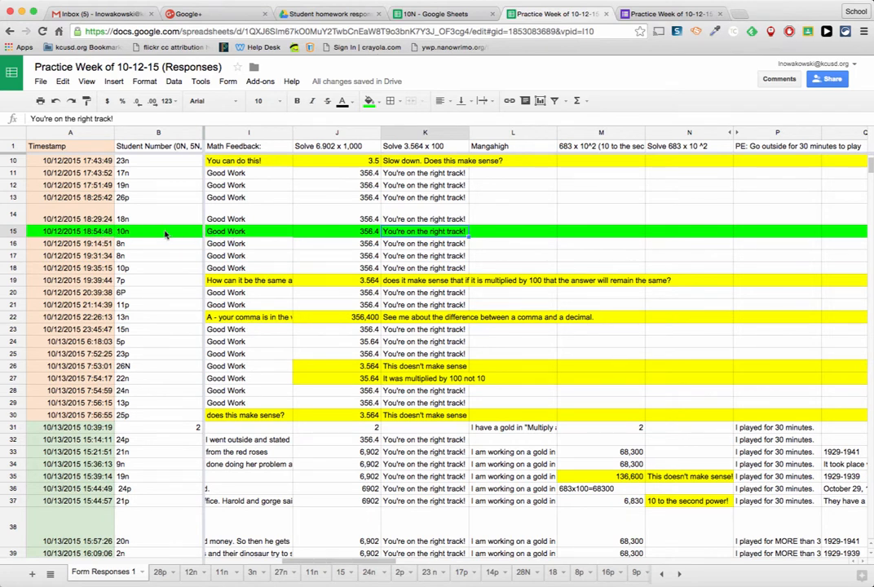
mouse_move(291, 234)
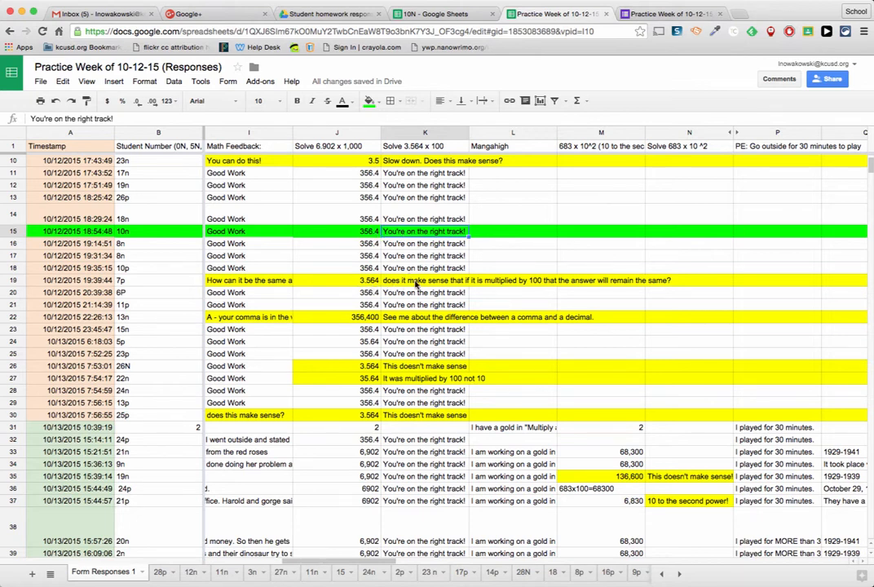
mouse_move(576, 283)
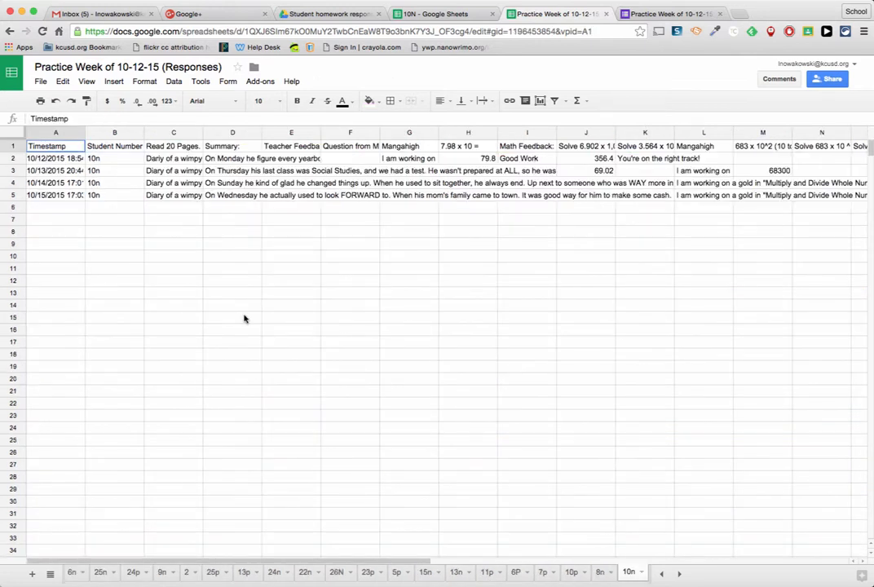
mouse_move(412, 415)
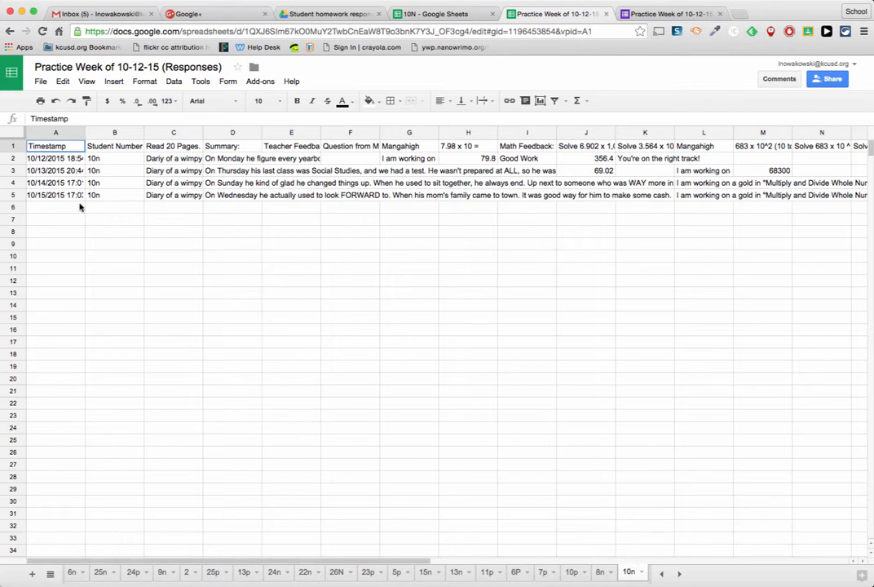
mouse_move(75, 201)
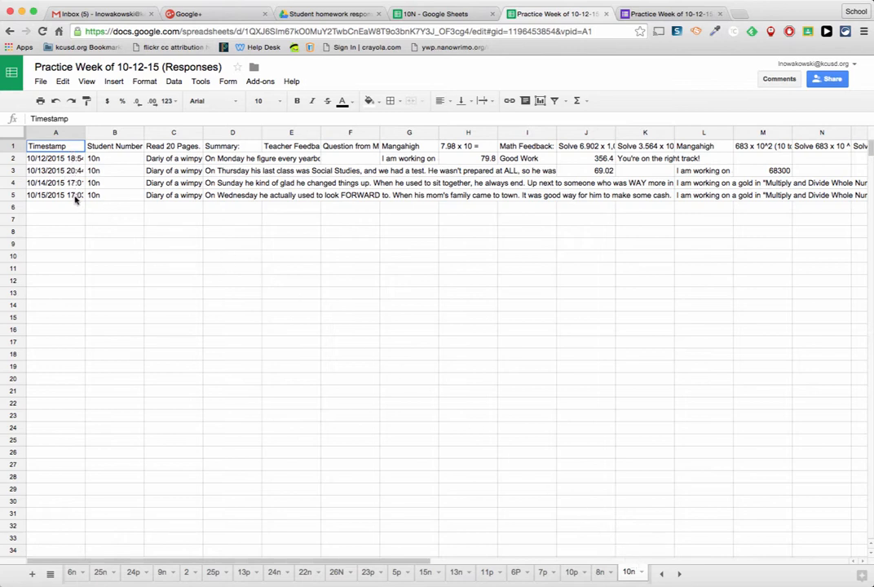
mouse_move(63, 196)
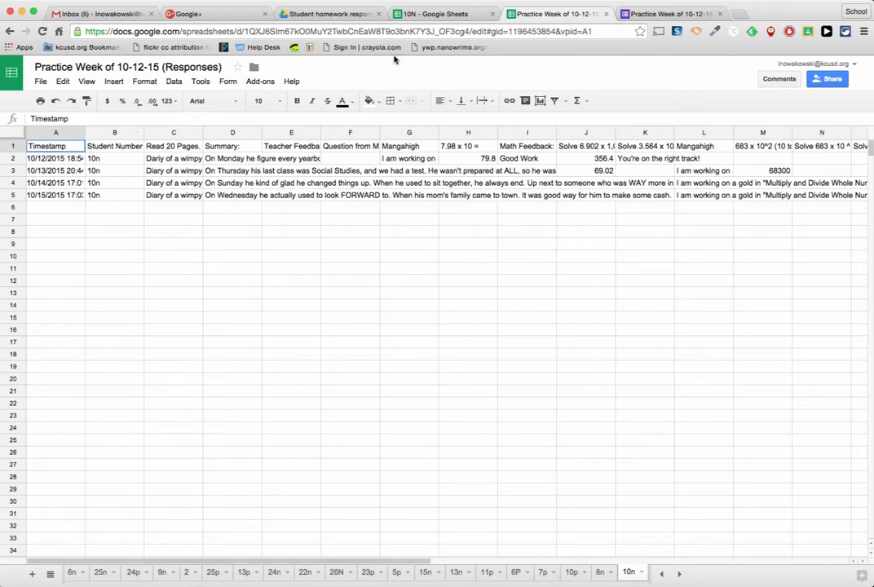
Step: Switch to the 10N spreadsheet showing student 10n's responses imported via IMPORTRANGE
click(441, 14)
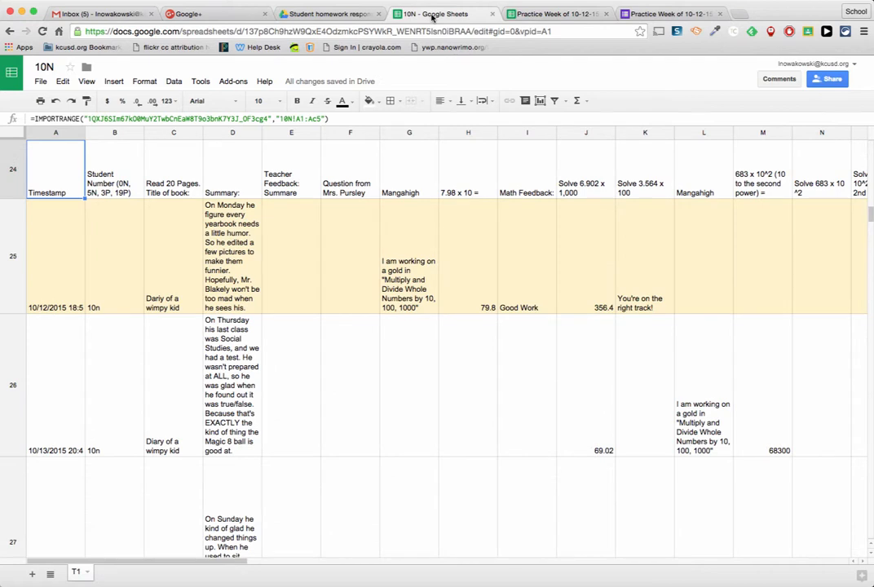
mouse_move(117, 256)
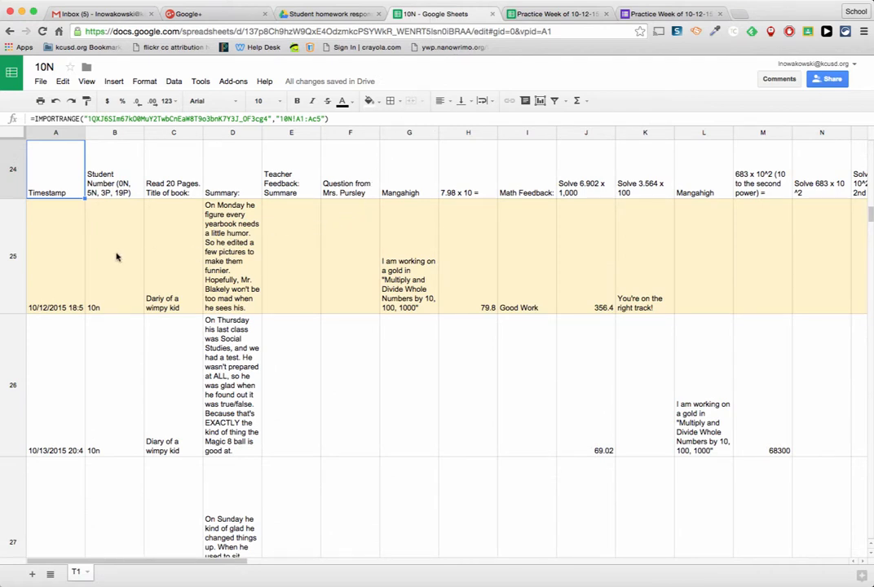
mouse_move(308, 268)
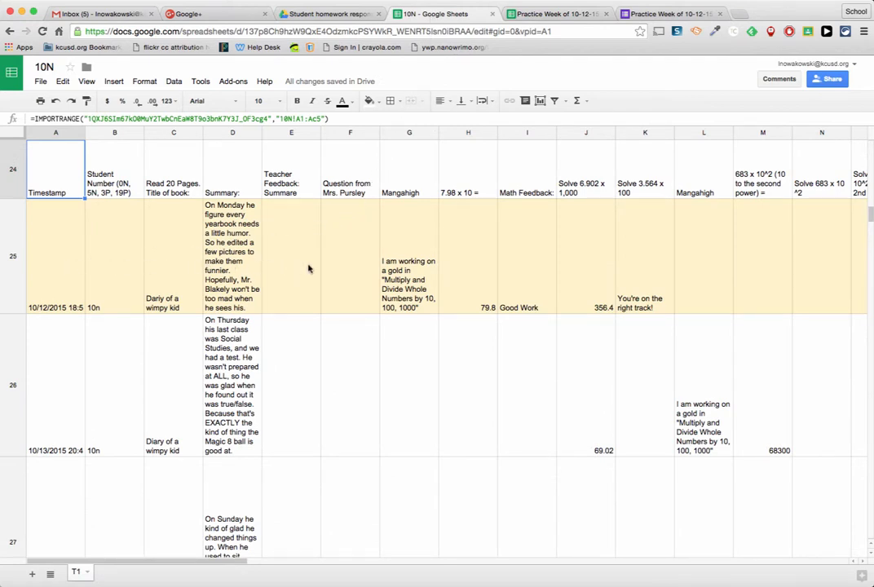
mouse_move(484, 273)
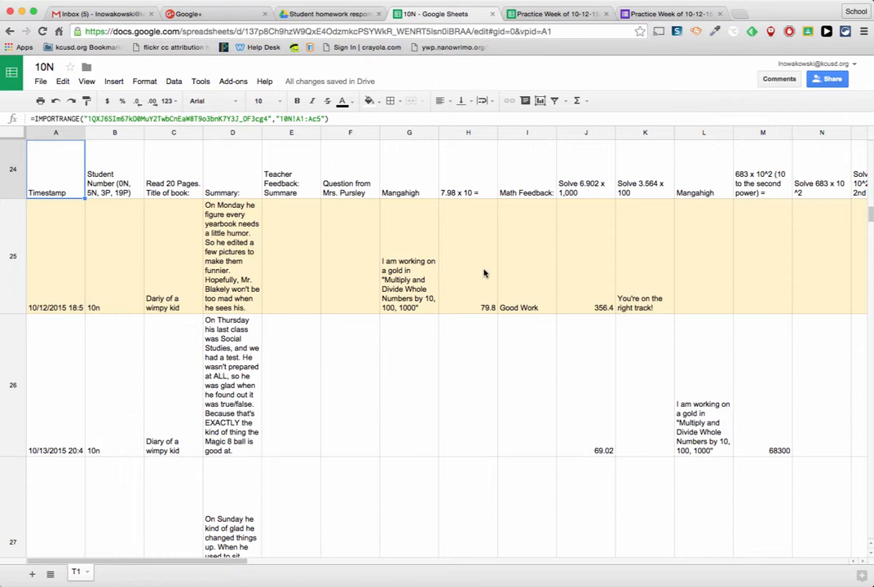
mouse_move(460, 207)
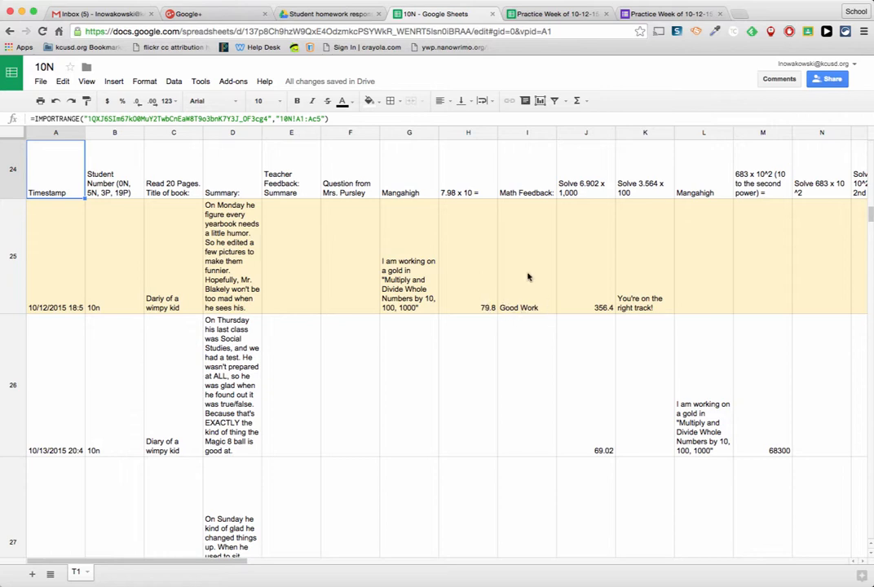
mouse_move(441, 253)
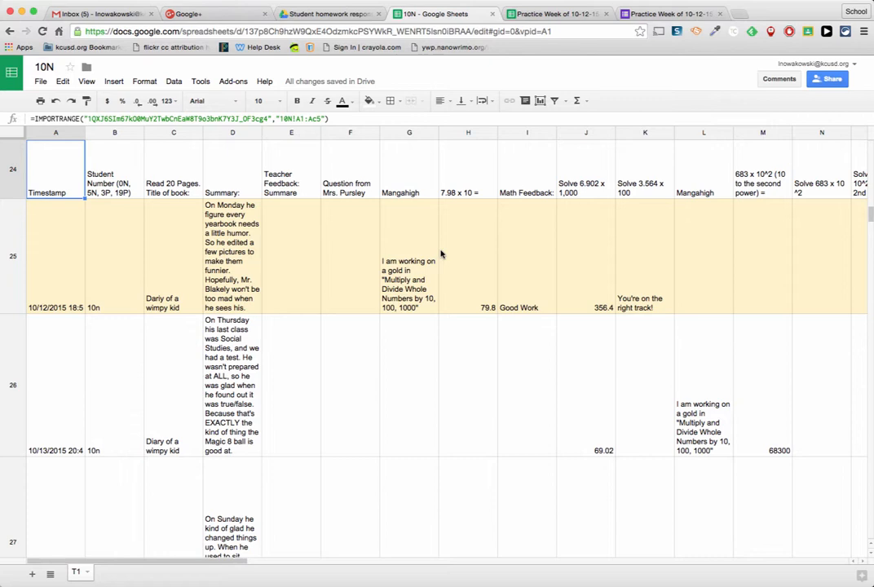